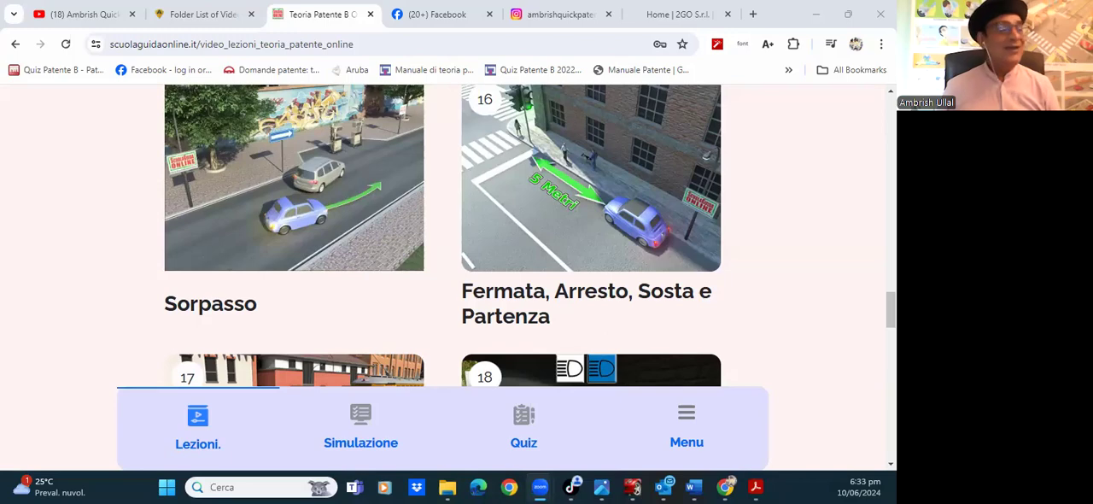
- Switch from Chrome's driving-theory lessons page to the Zoom meeting window
{"action": "left_click", "coordinate": [539, 487]}
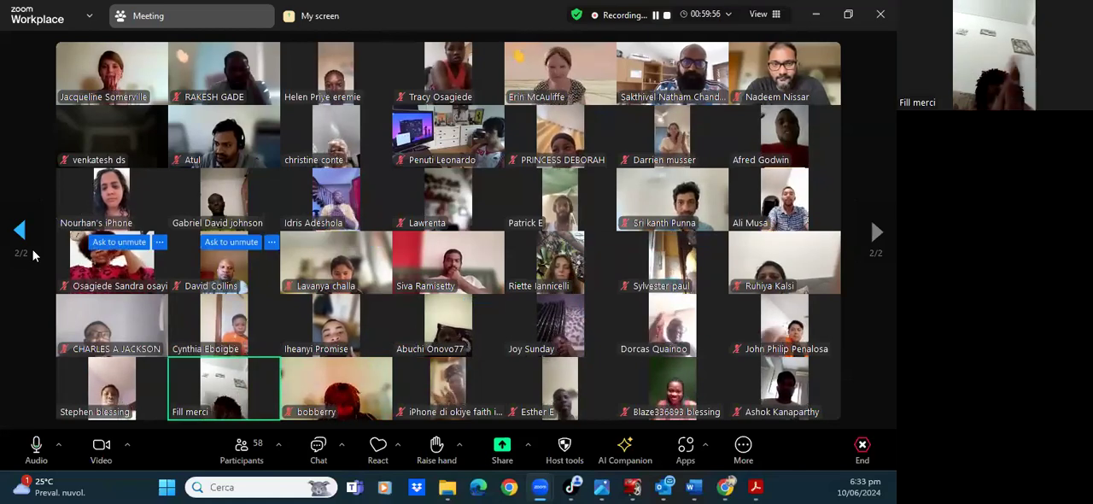
- Browse gallery pages 1 and 2, then request Mute All for current and new participants
{"action": "left_click", "coordinate": [20, 231]}
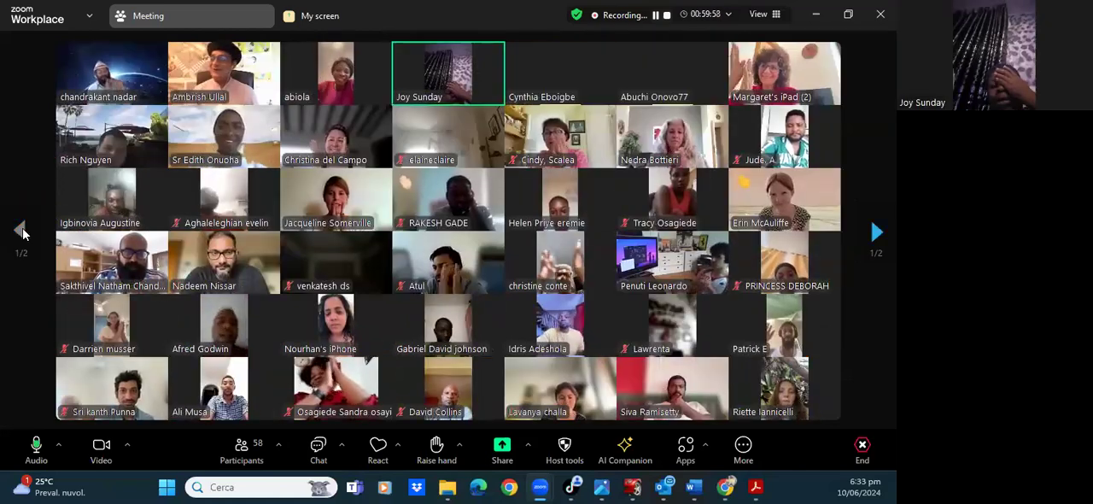
{"action": "left_click", "coordinate": [876, 232]}
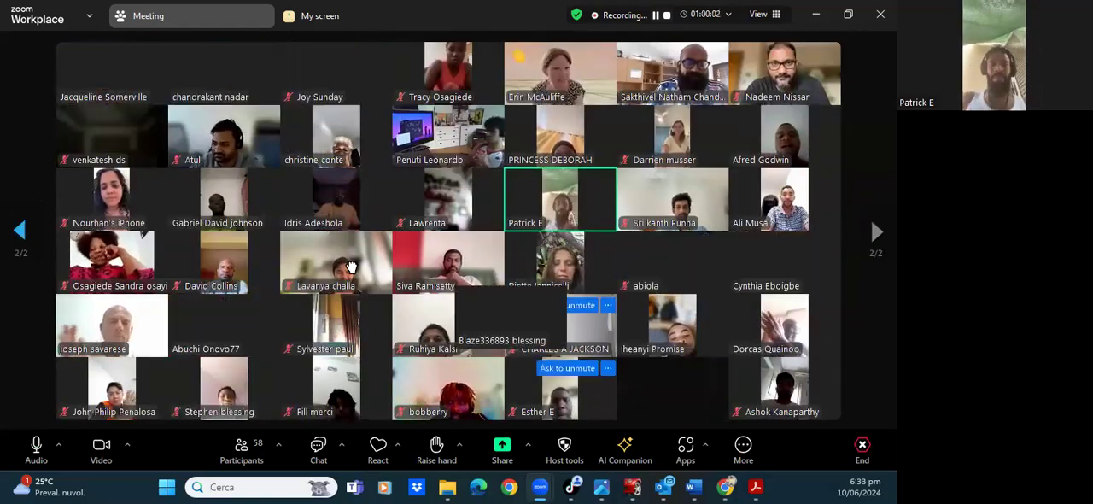
{"action": "left_click", "coordinate": [21, 229]}
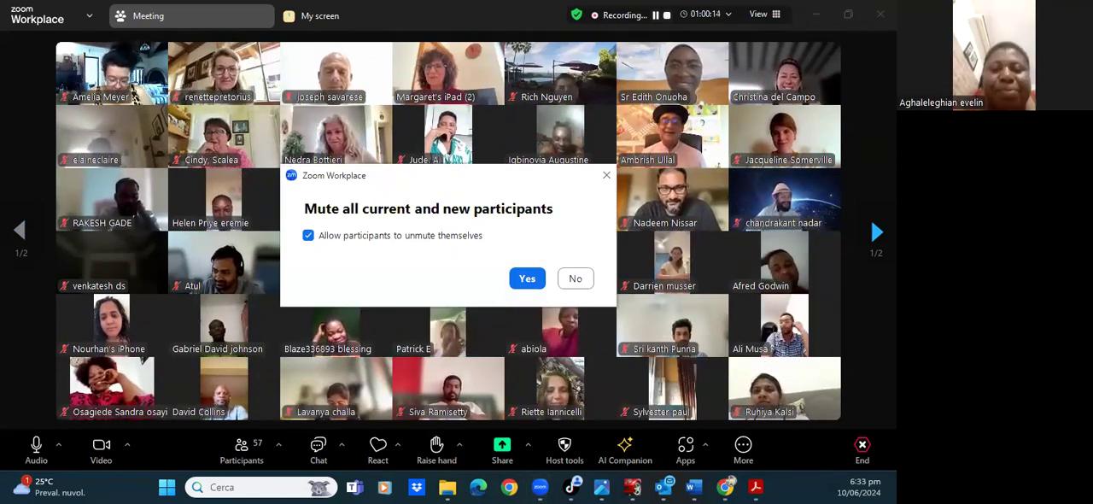
- Confirm muting everyone, then check gallery pages 2 and 1 show participants muted
{"action": "left_click", "coordinate": [526, 278]}
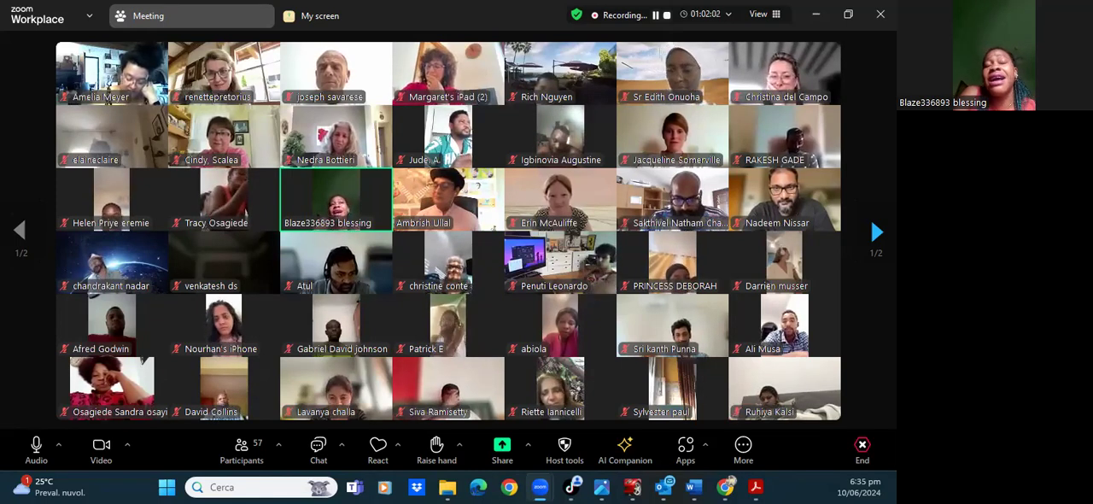
{"action": "left_click", "coordinate": [876, 231]}
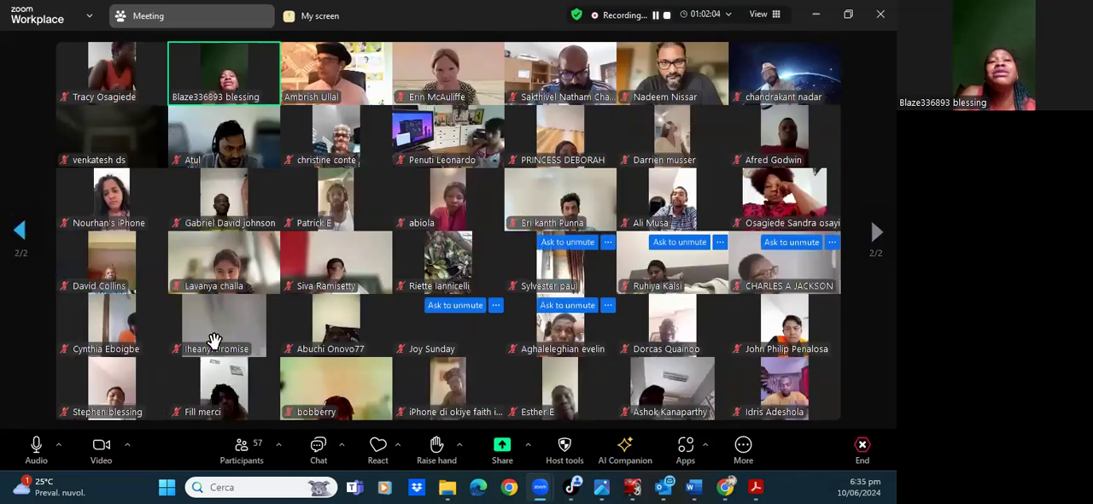
{"action": "left_click", "coordinate": [20, 229]}
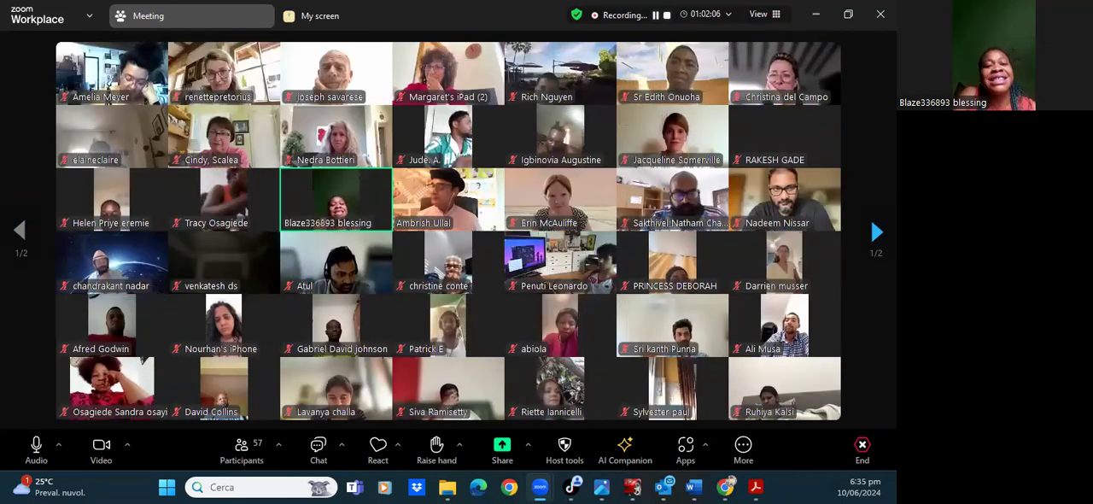